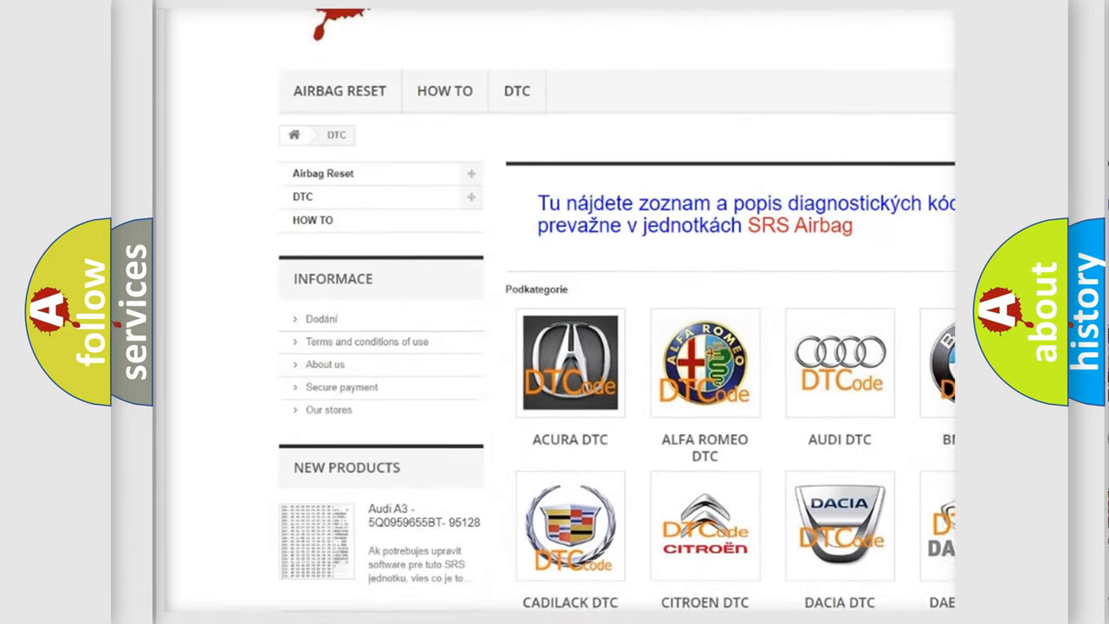
pyautogui.scroll(-3)
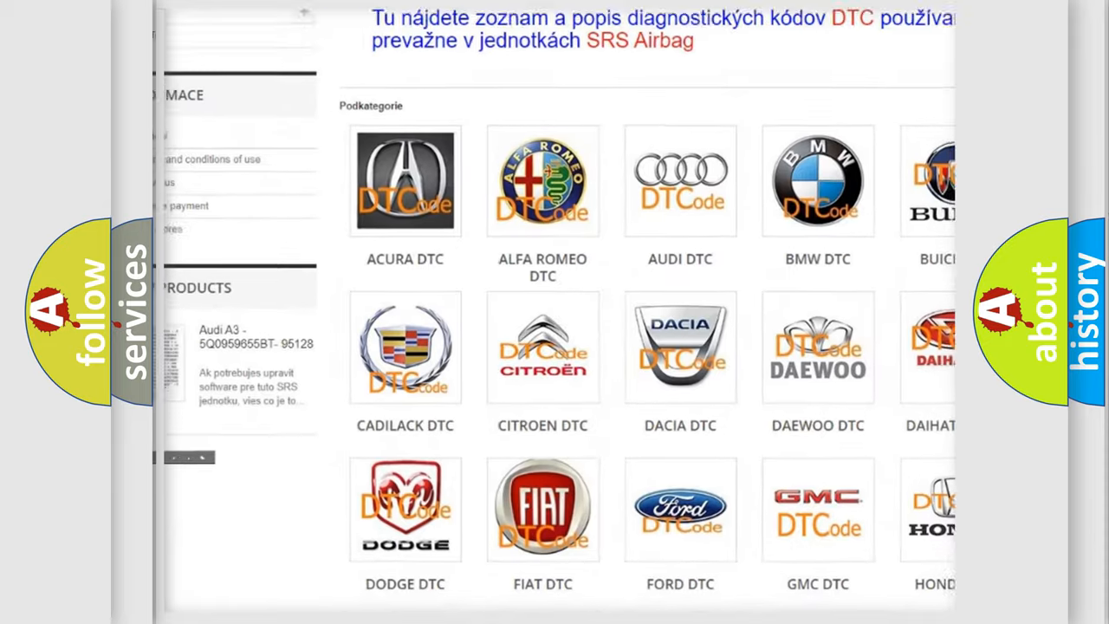
pyautogui.scroll(-3)
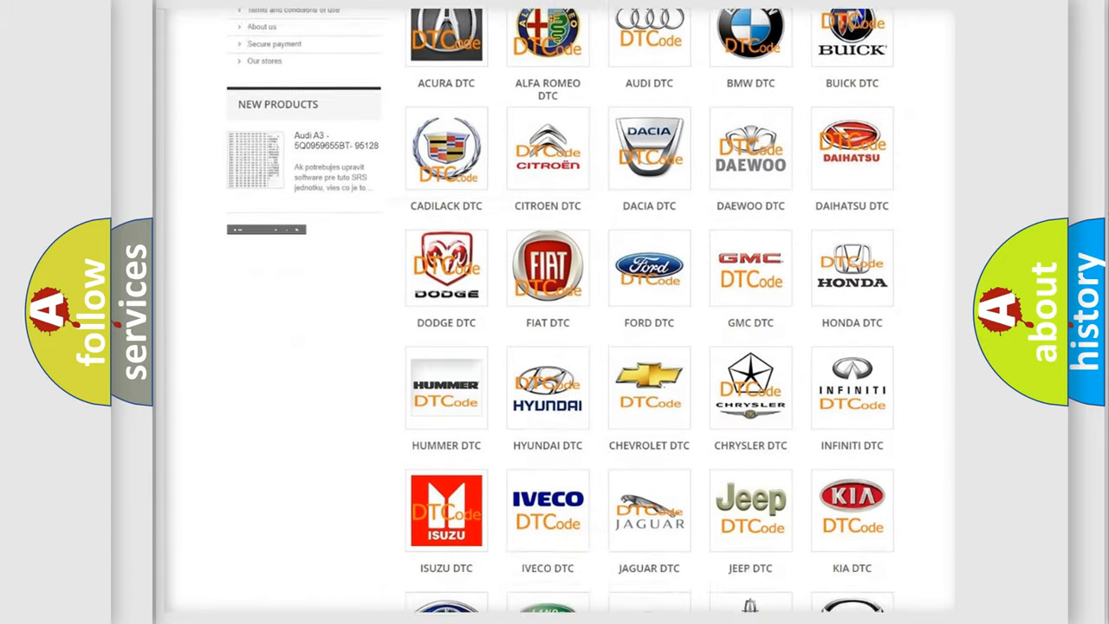
pyautogui.scroll(-3)
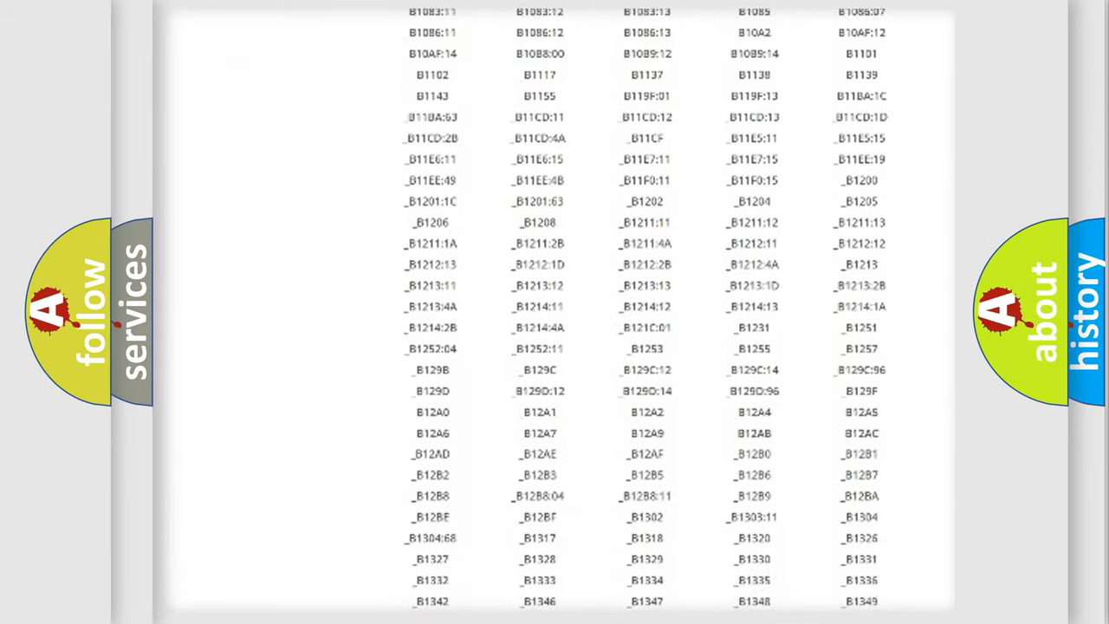
pyautogui.scroll(-3)
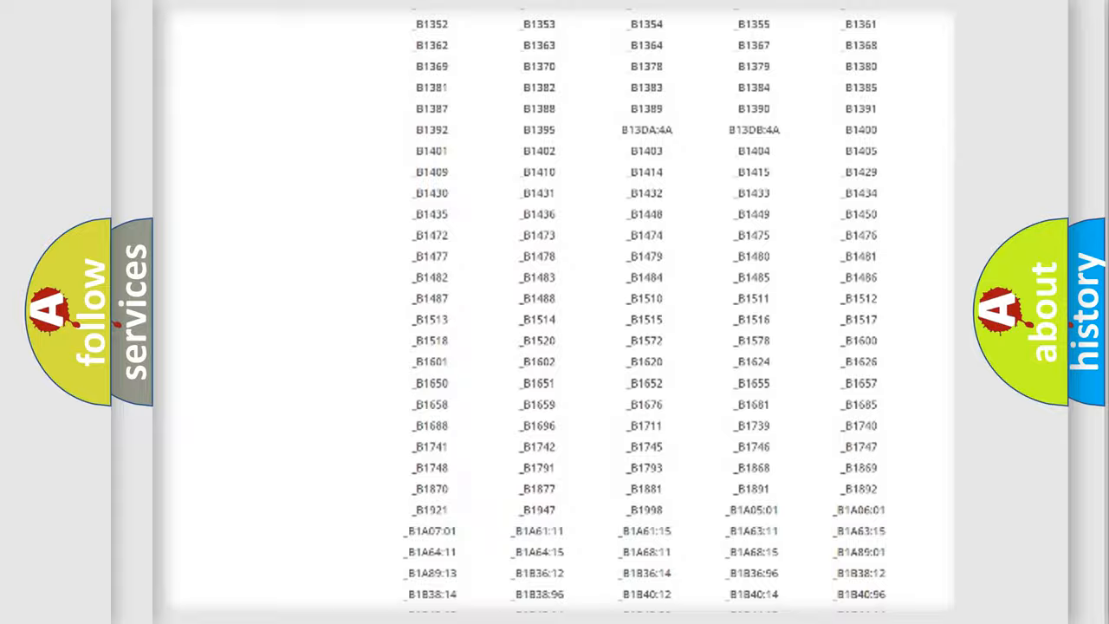